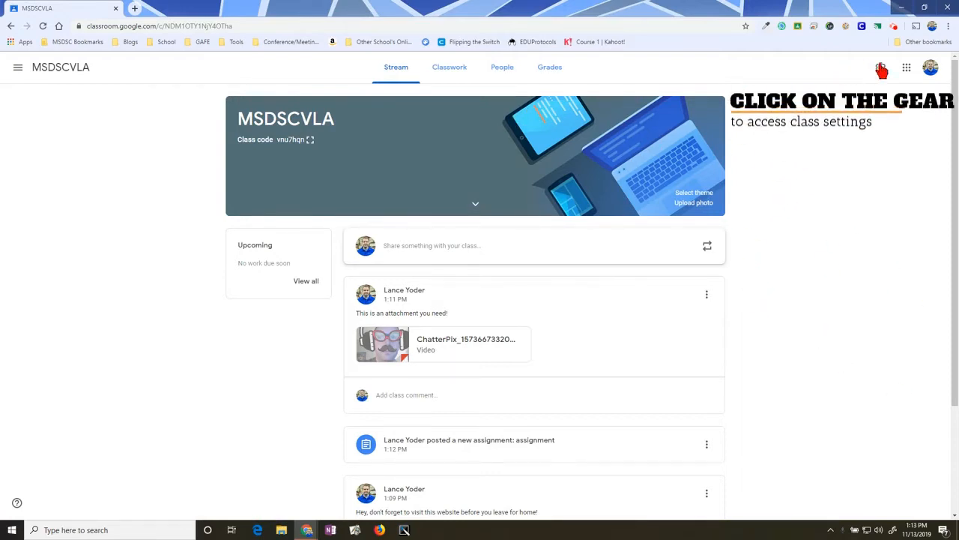
- Open the class settings for MSDSCVLA via the gear icon on the Stream page
click(882, 66)
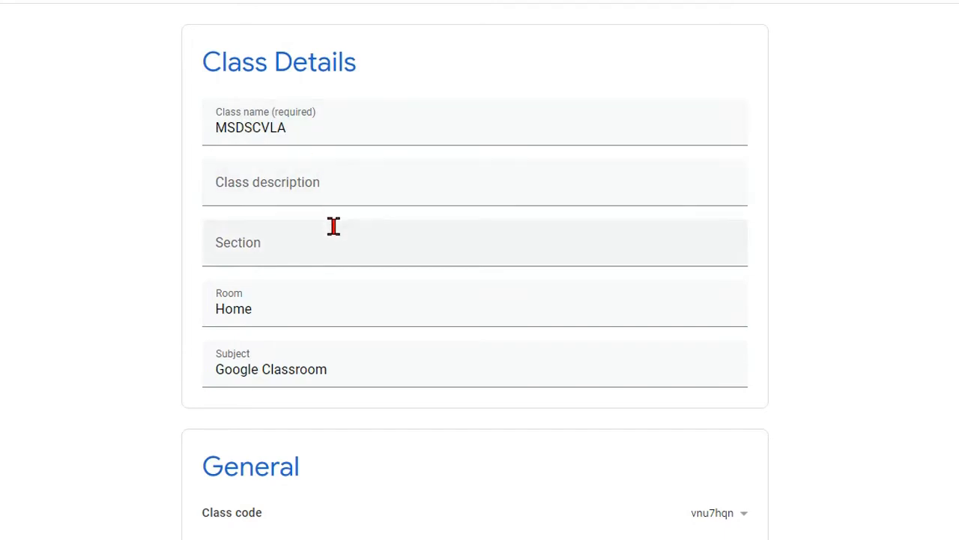
mouse_move(587, 240)
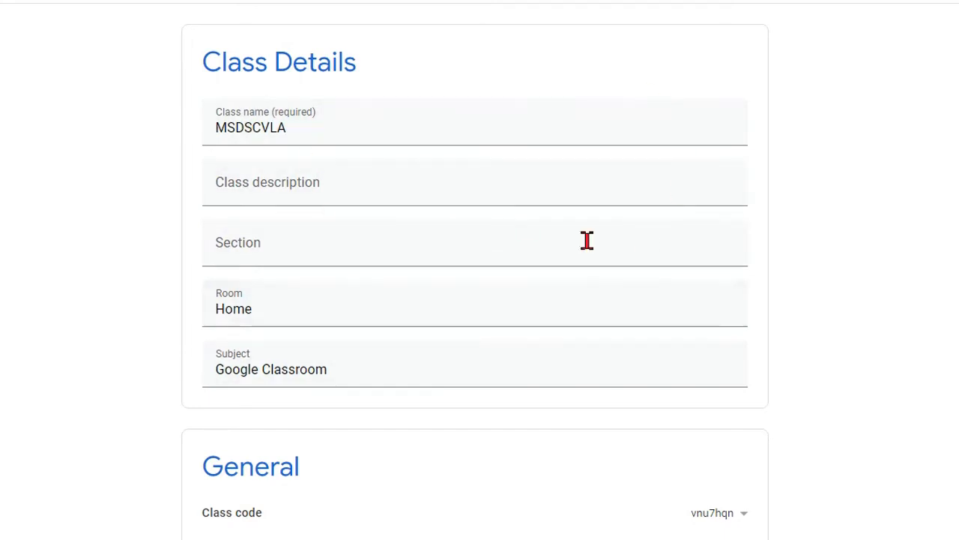
mouse_move(833, 271)
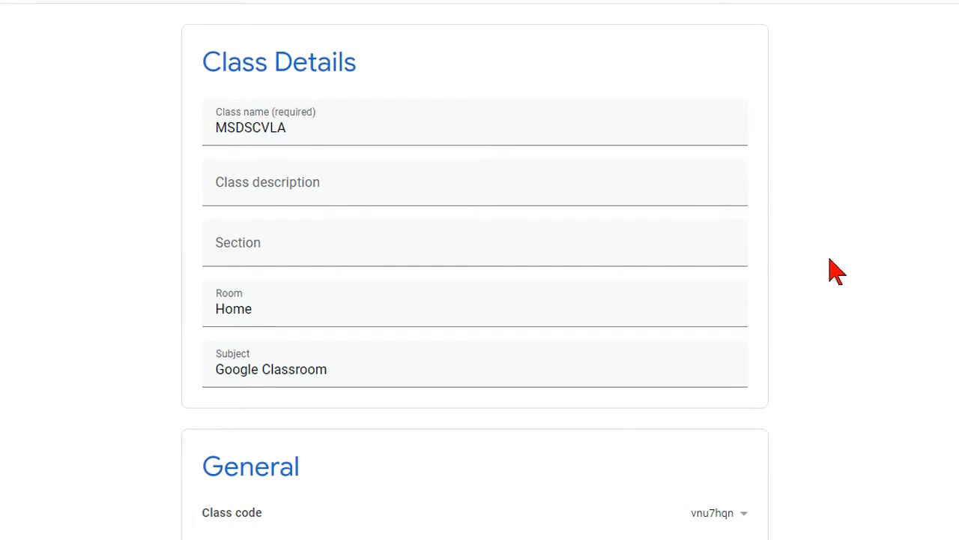
scroll(down, 3)
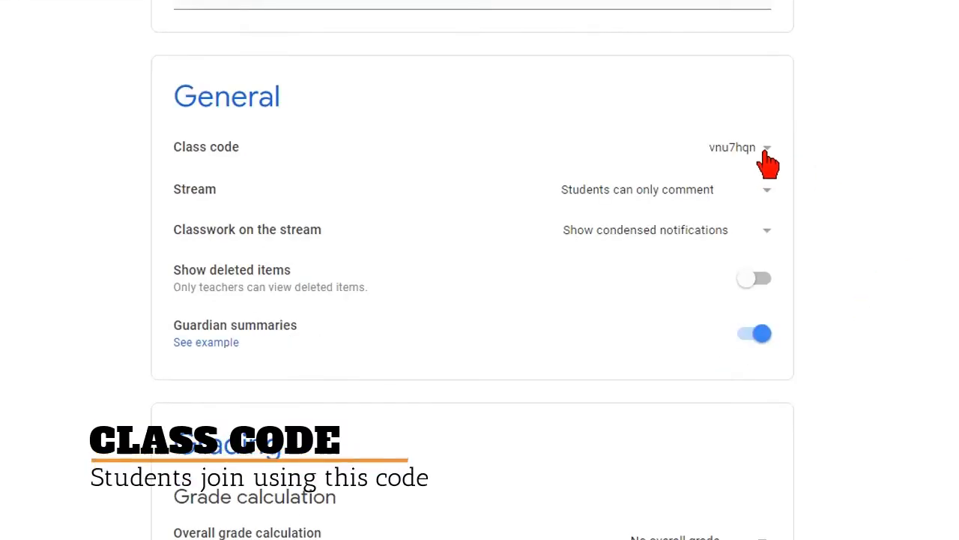
click(766, 147)
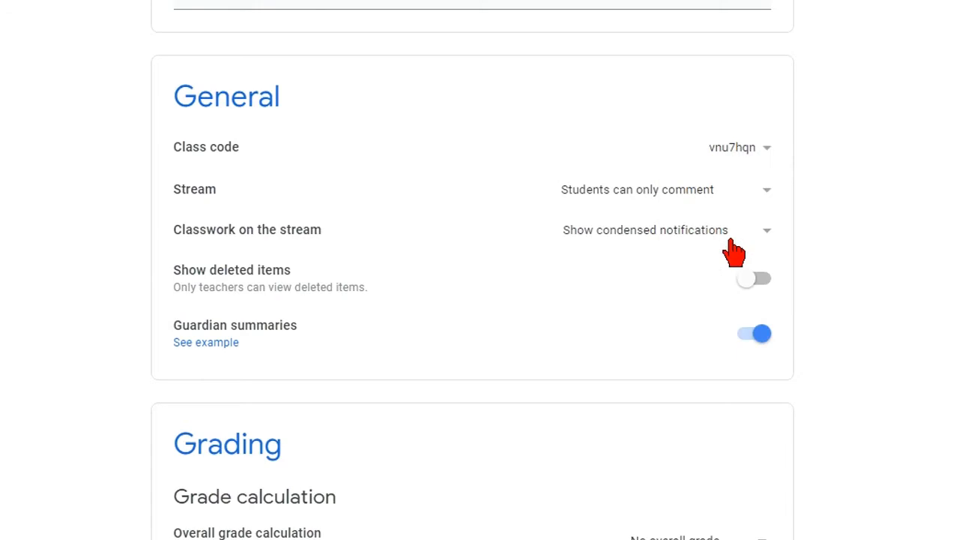
click(766, 147)
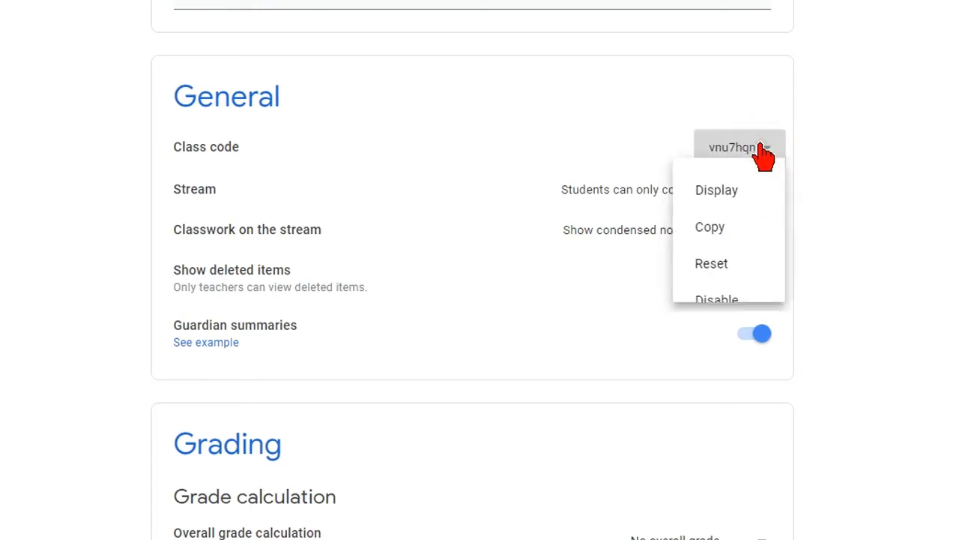
click(717, 189)
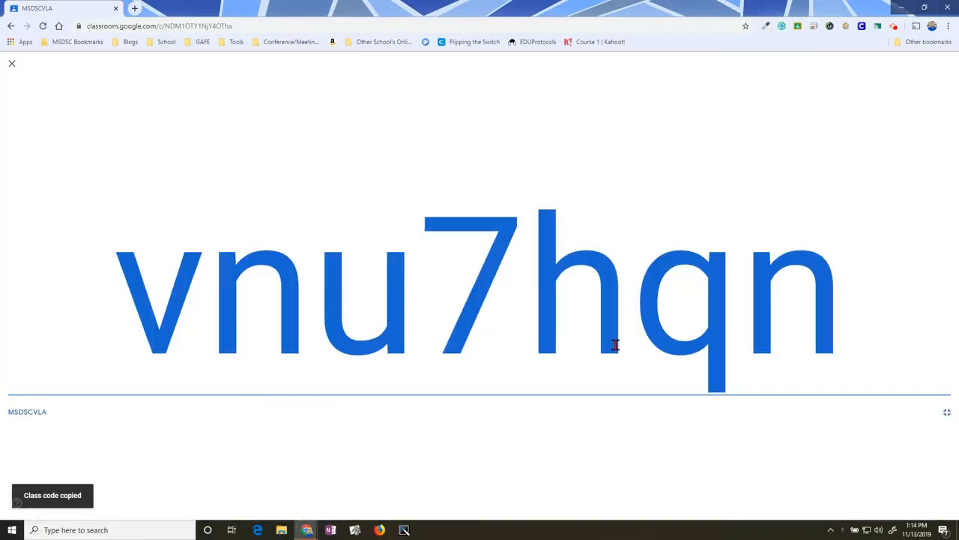
mouse_move(891, 396)
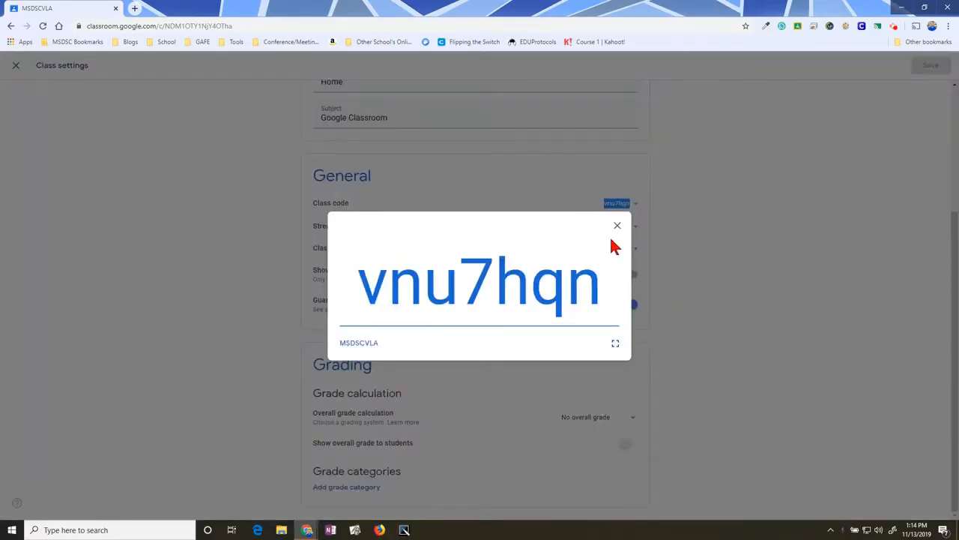
click(618, 225)
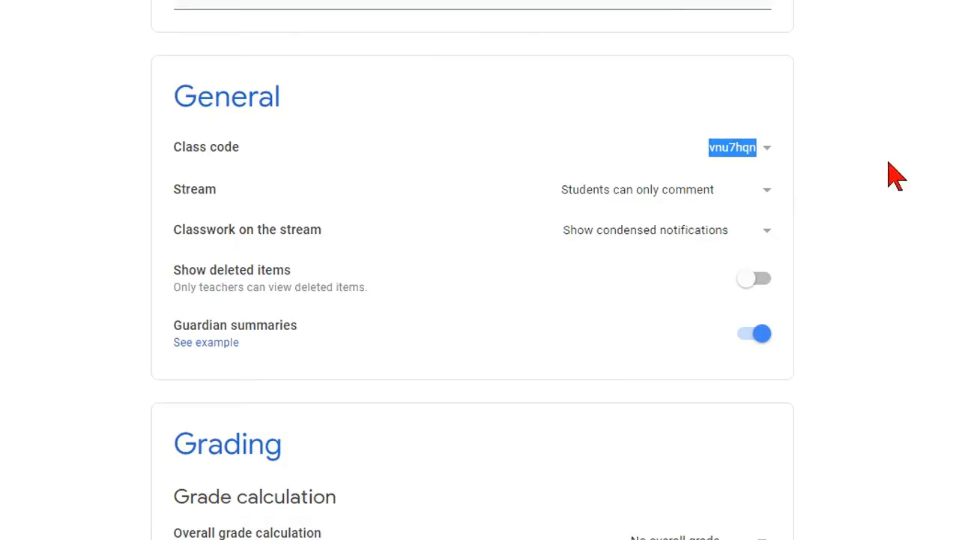
click(766, 147)
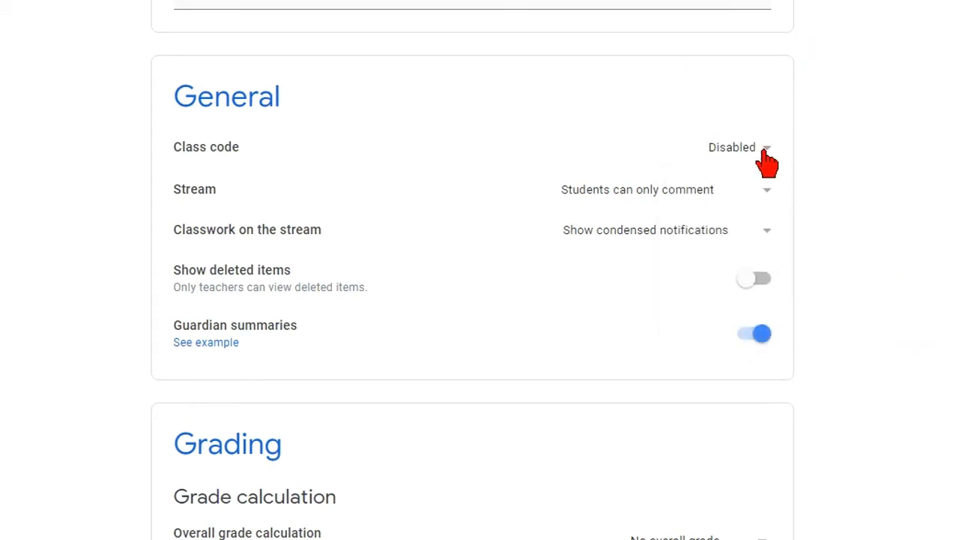
click(737, 147)
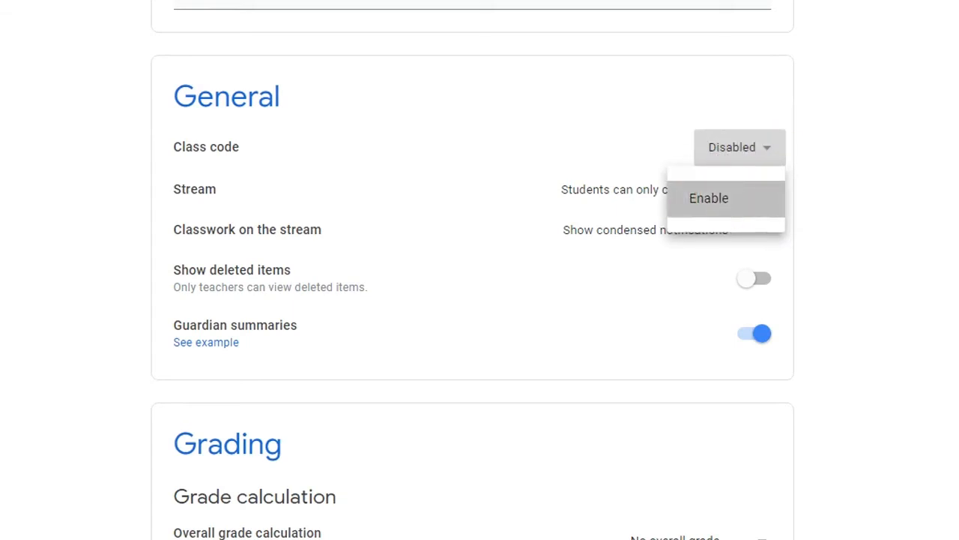
click(707, 198)
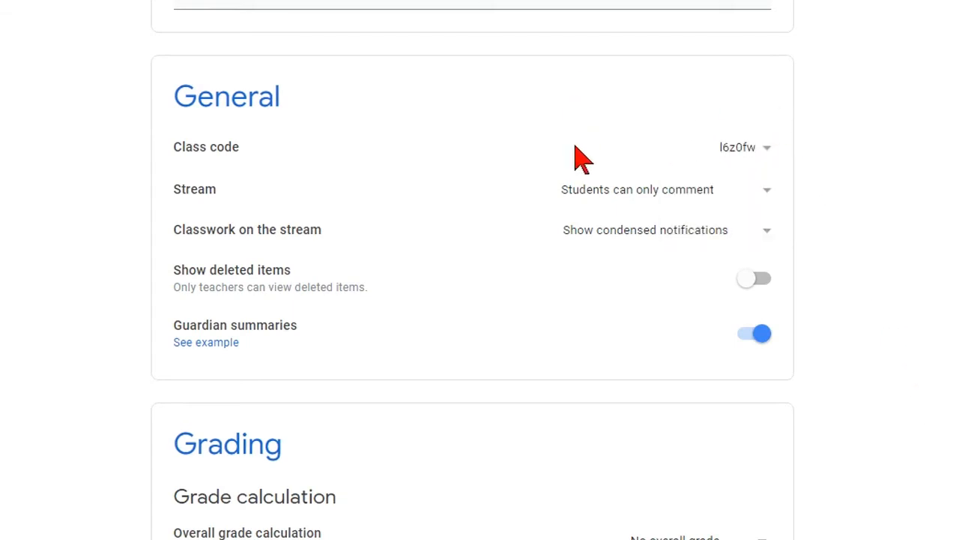
click(768, 147)
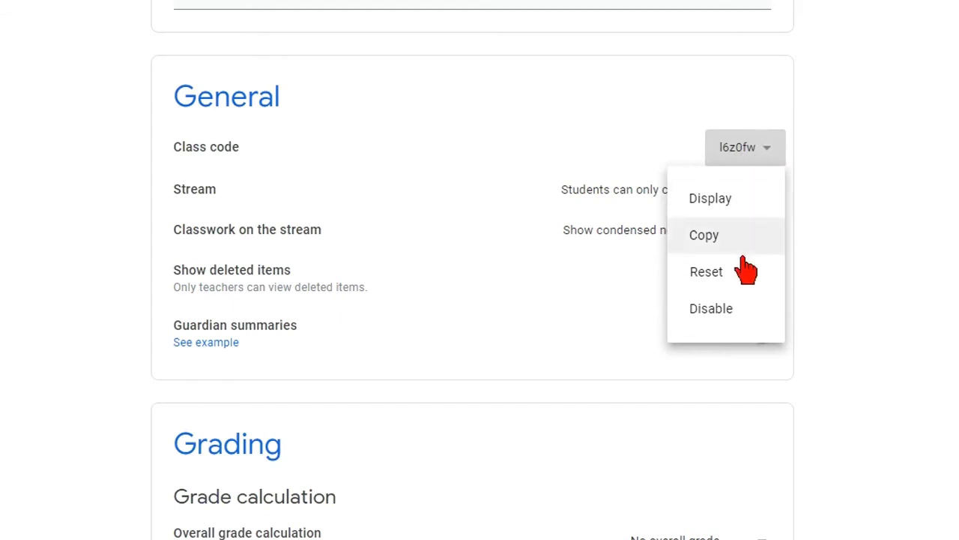
click(705, 234)
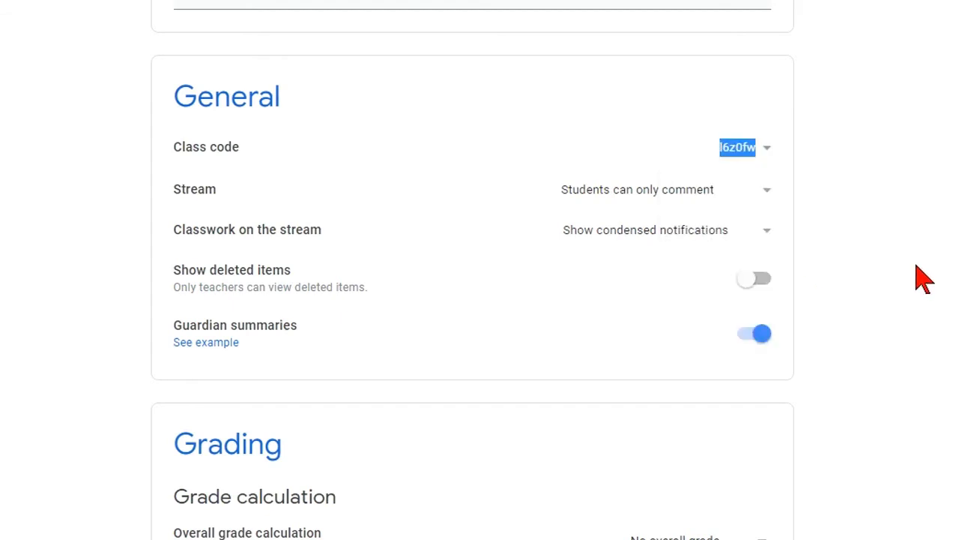
click(767, 147)
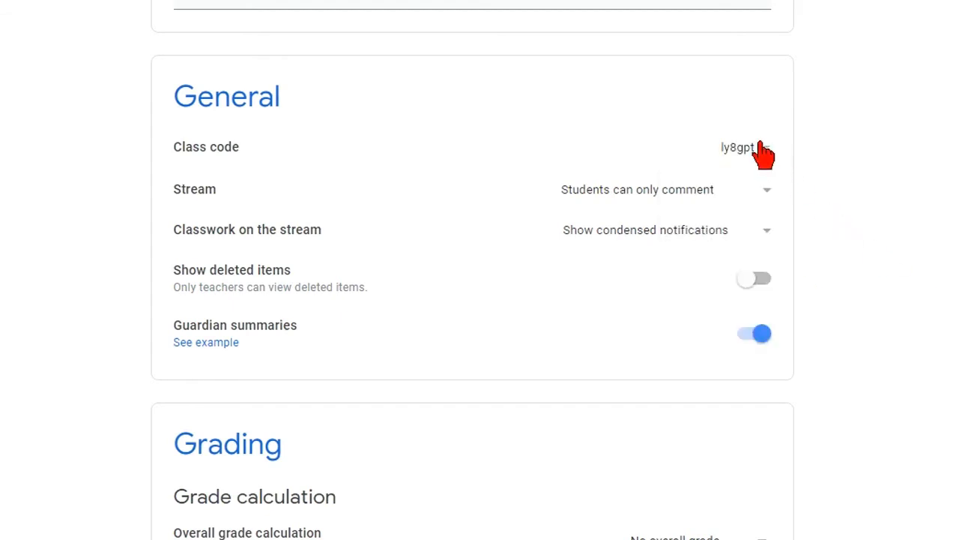
mouse_move(862, 240)
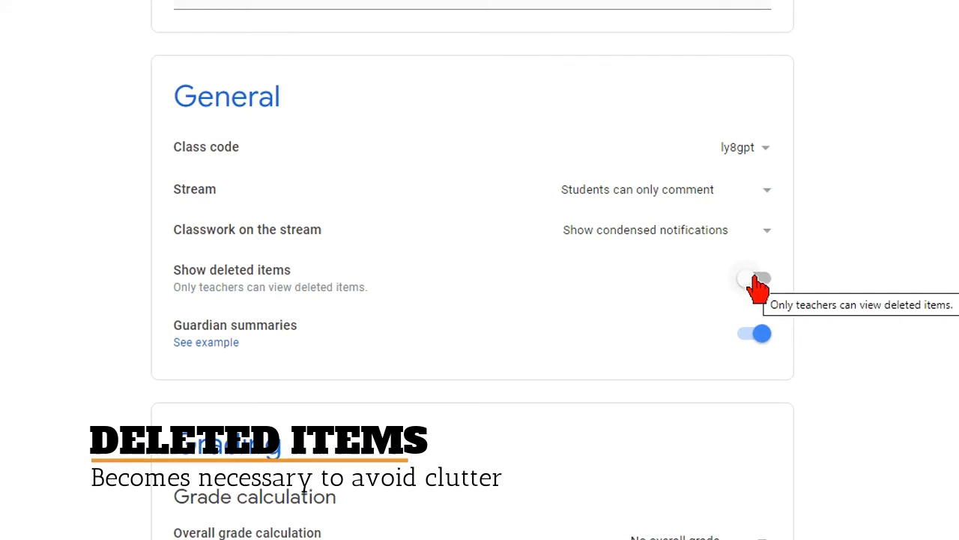
click(754, 278)
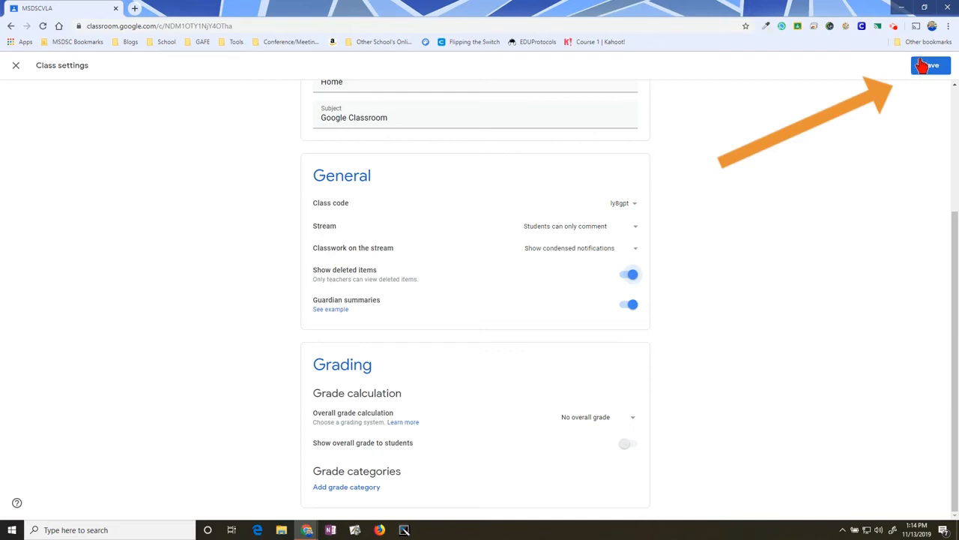
click(628, 274)
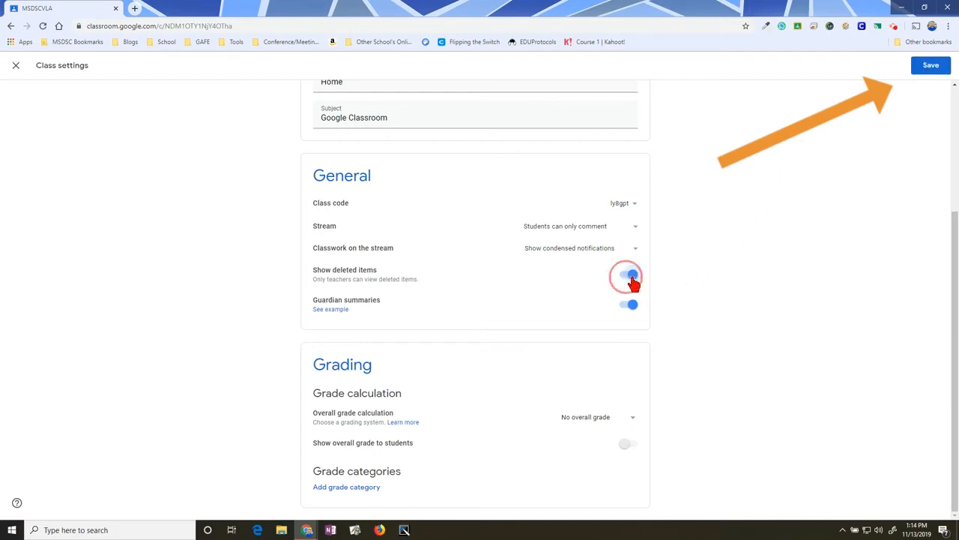
click(627, 276)
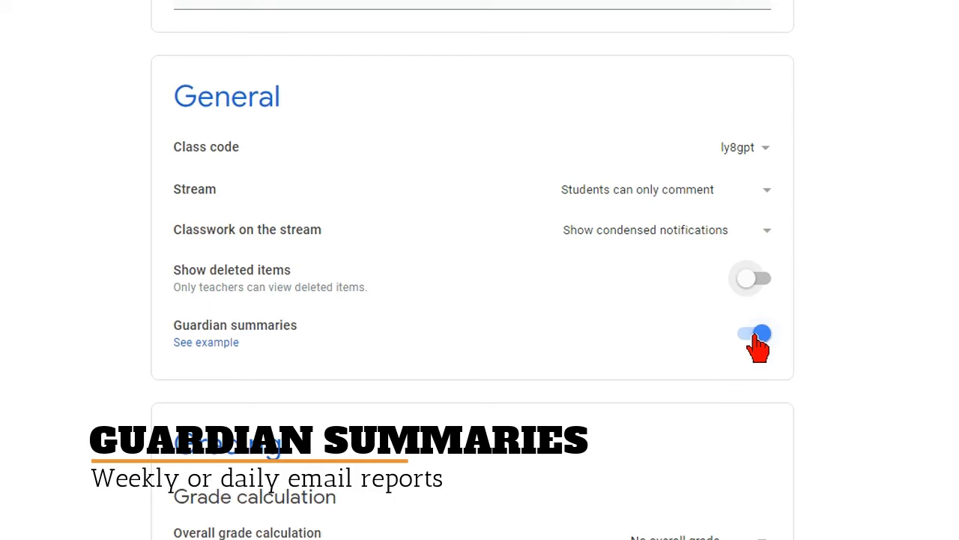
- Open the 'See example' help article for guardian email summaries
click(752, 333)
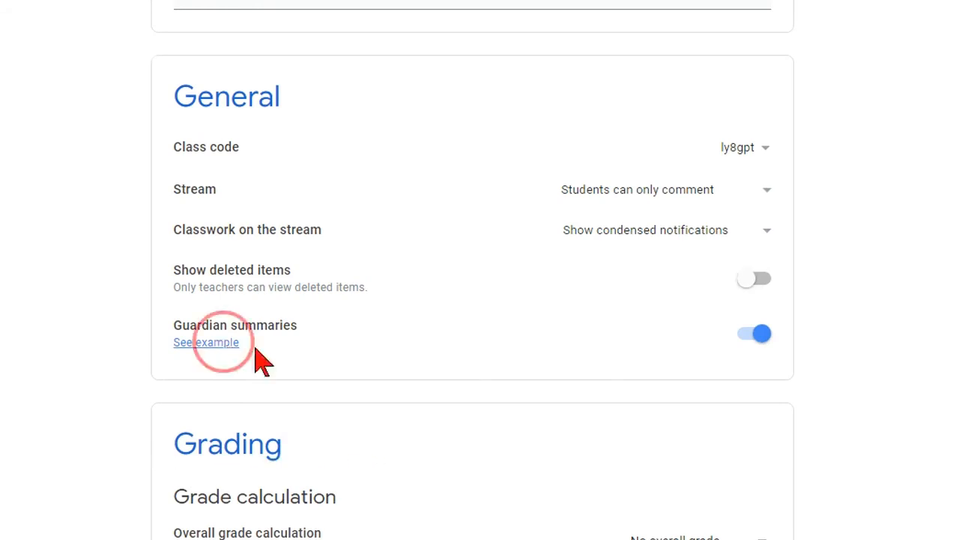
click(206, 342)
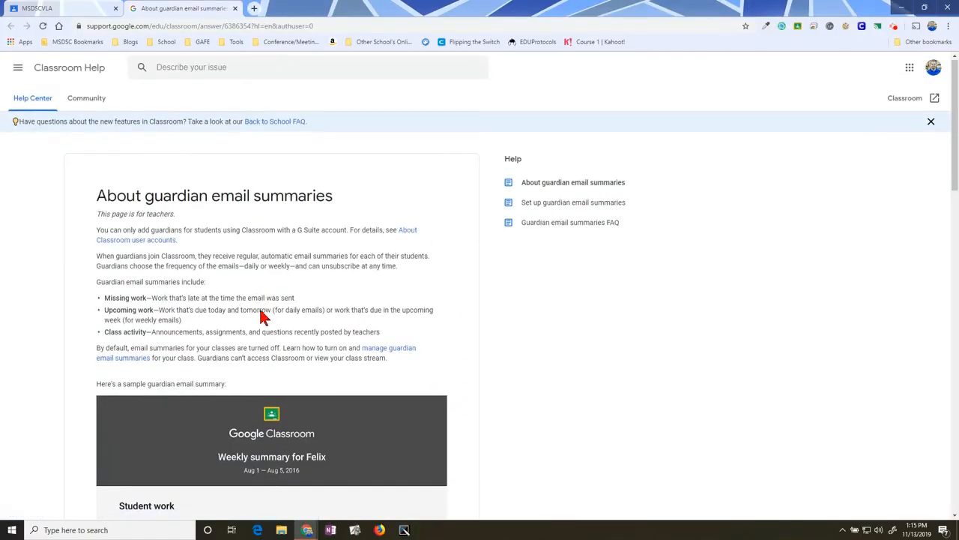
scroll(down, 3)
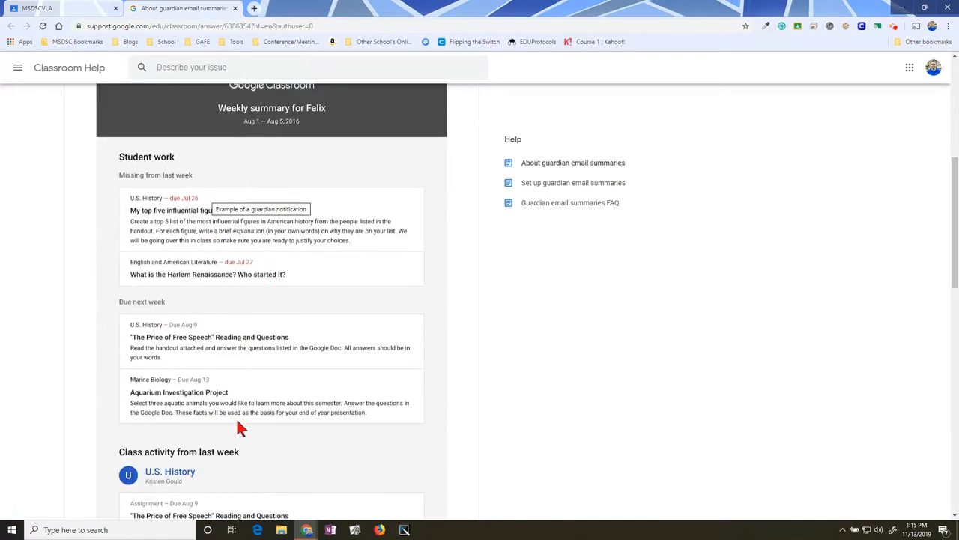
mouse_move(183, 157)
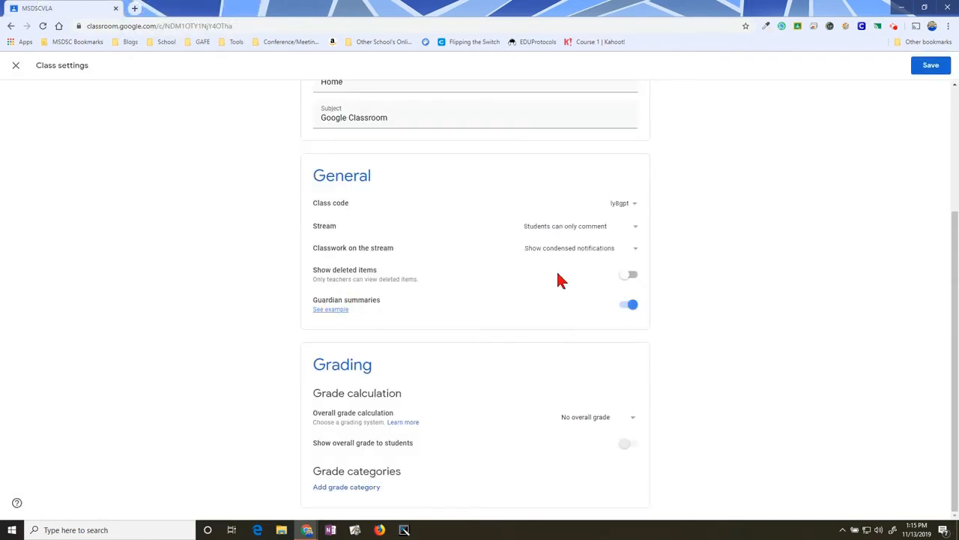
- Set the overall grade calculation to Total points
scroll(down, 3)
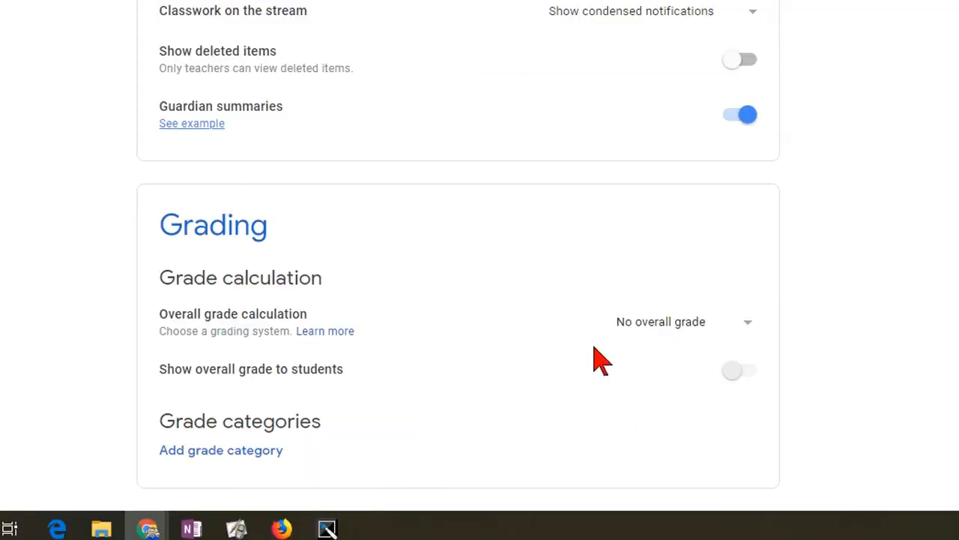
mouse_move(183, 237)
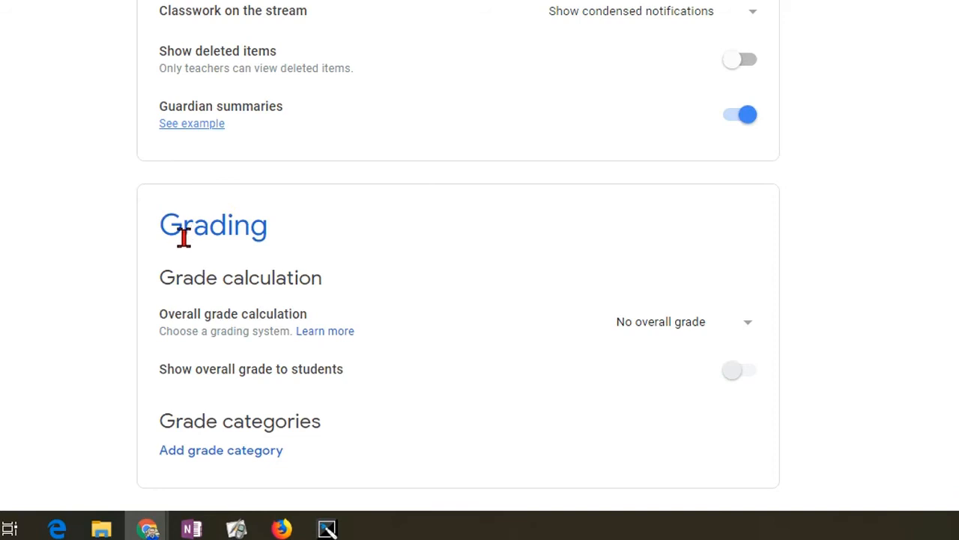
mouse_move(341, 279)
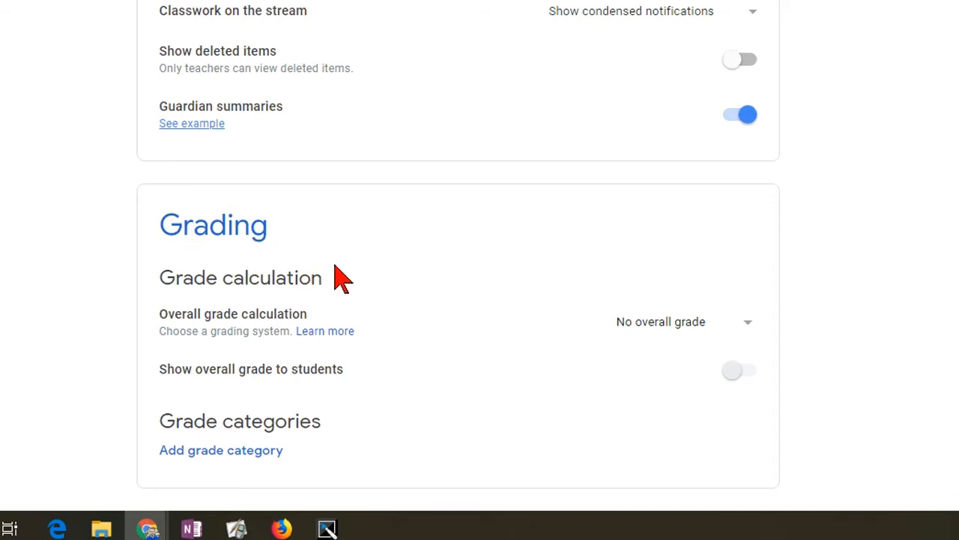
mouse_move(388, 279)
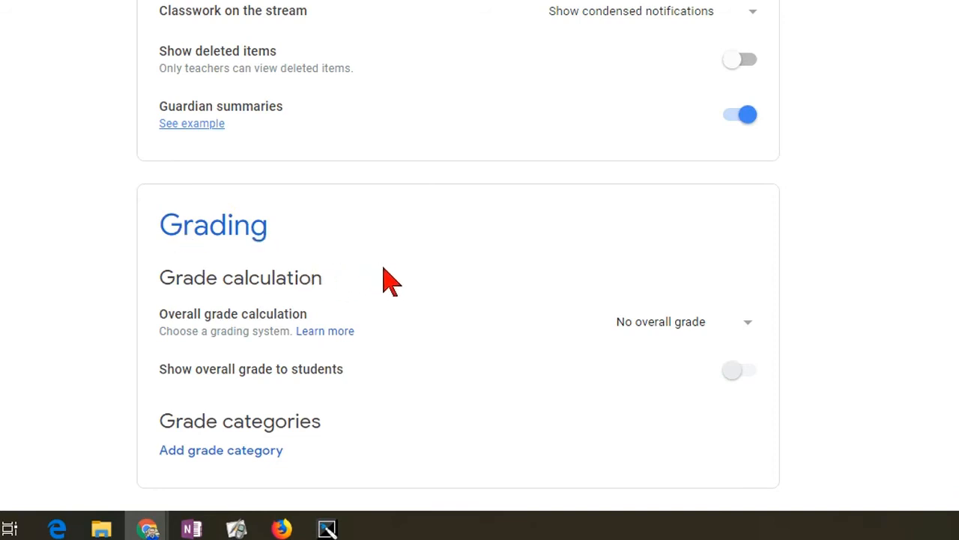
mouse_move(228, 315)
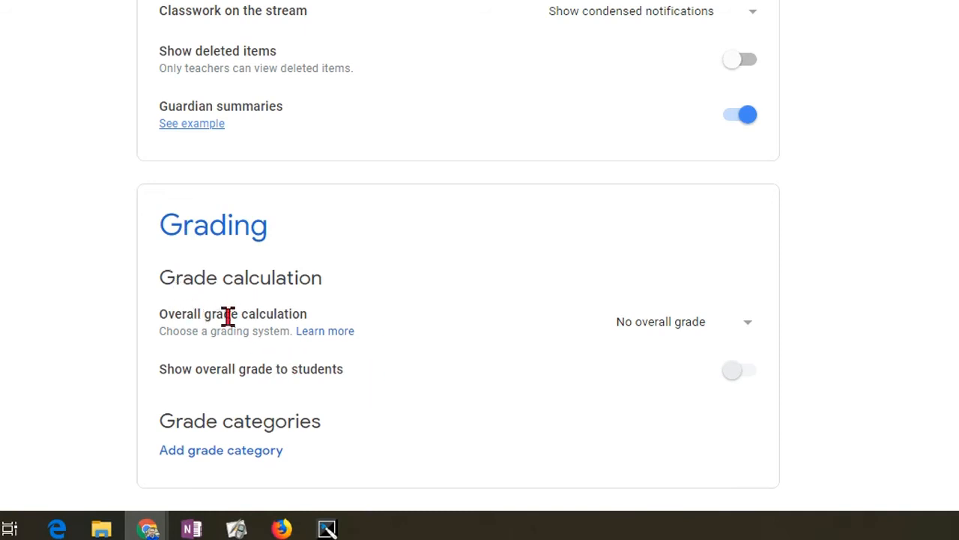
click(682, 321)
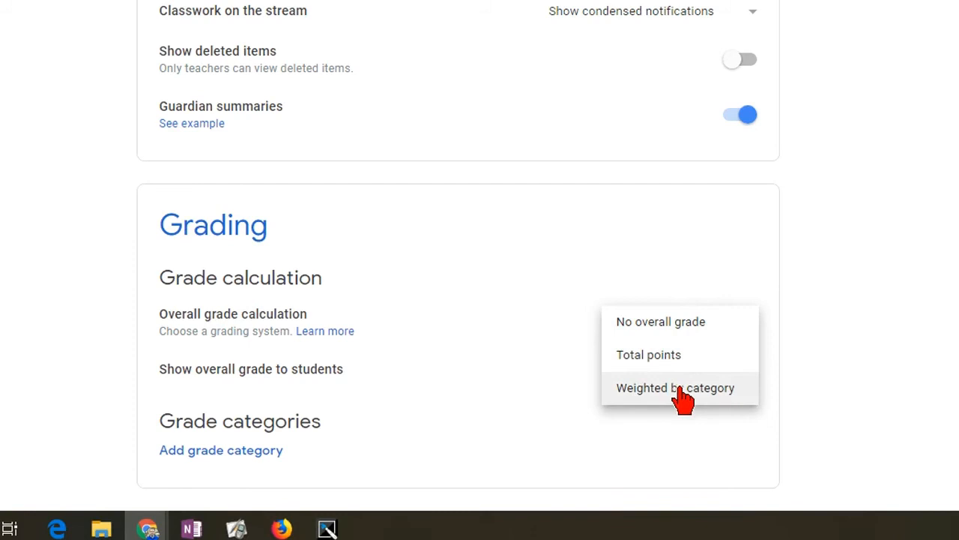
click(659, 321)
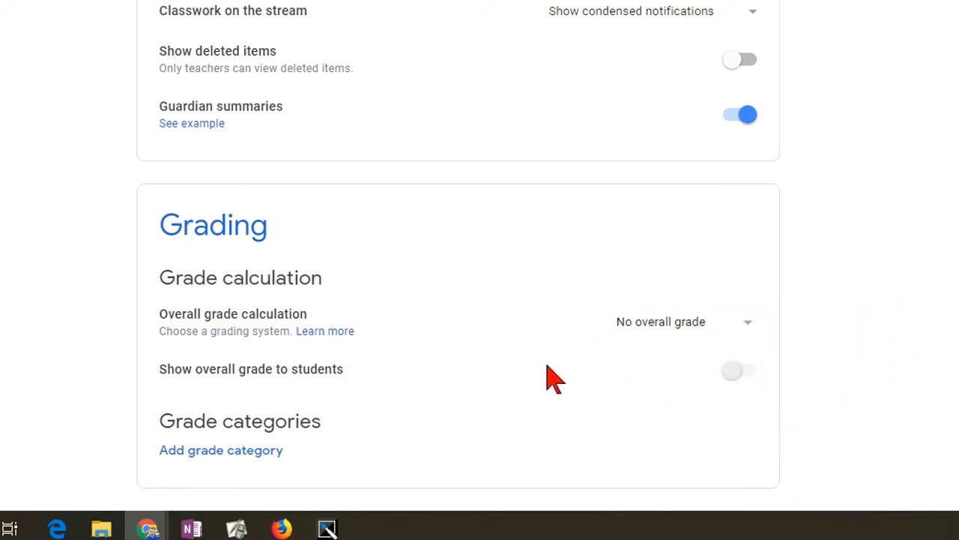
click(682, 321)
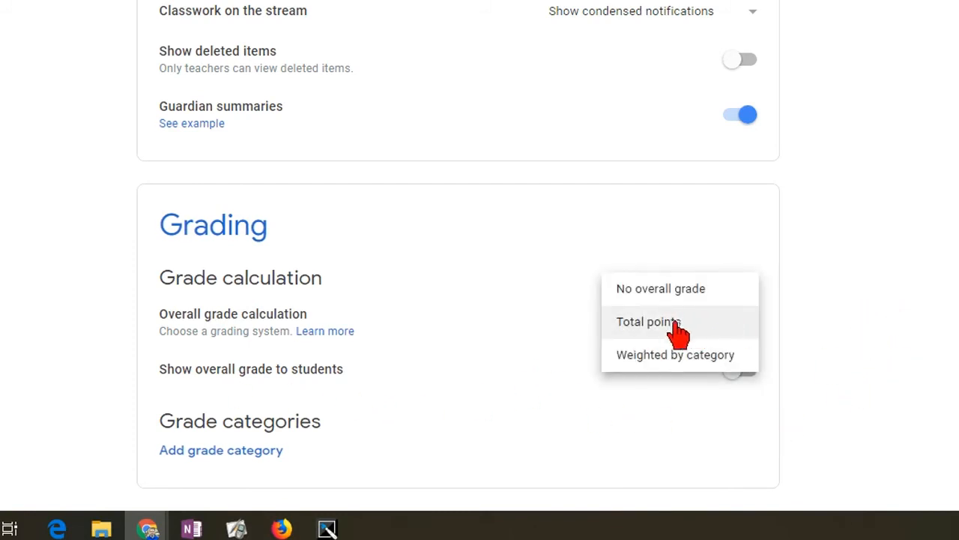
click(647, 321)
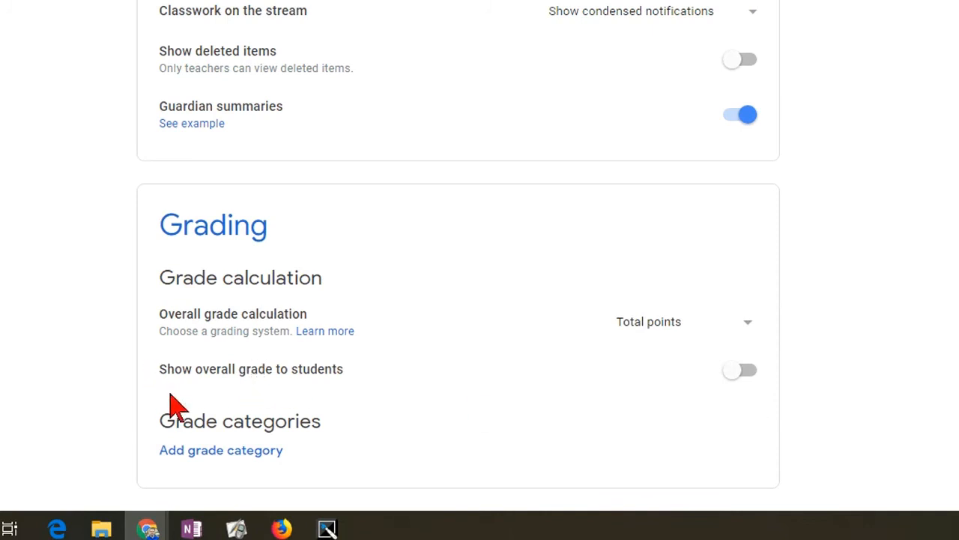
mouse_move(603, 390)
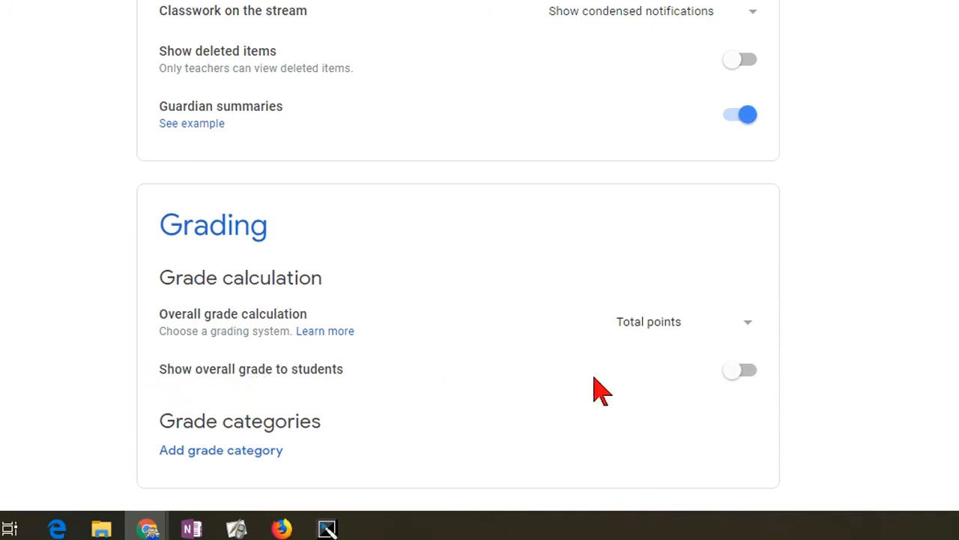
- Leave 'Show overall grade to students' switched on after toggling it
click(741, 369)
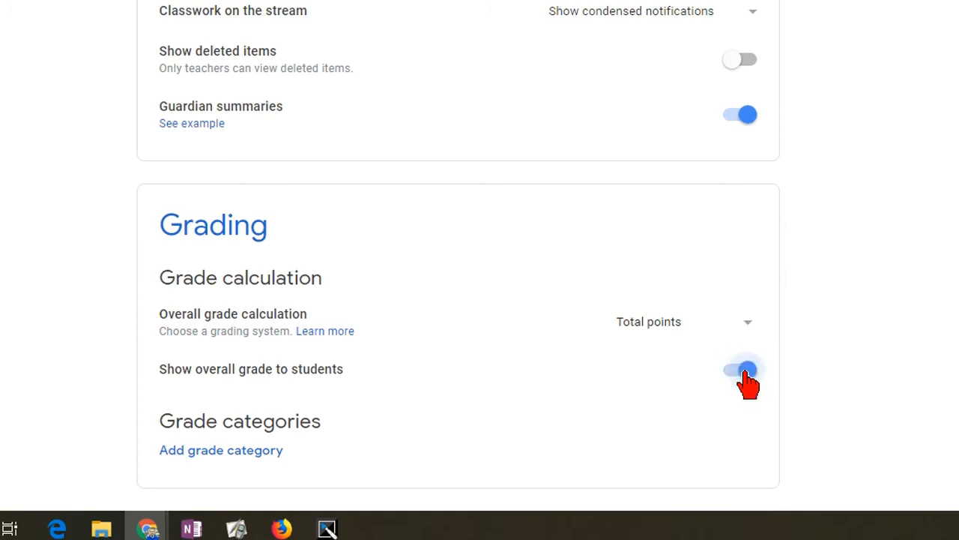
click(740, 369)
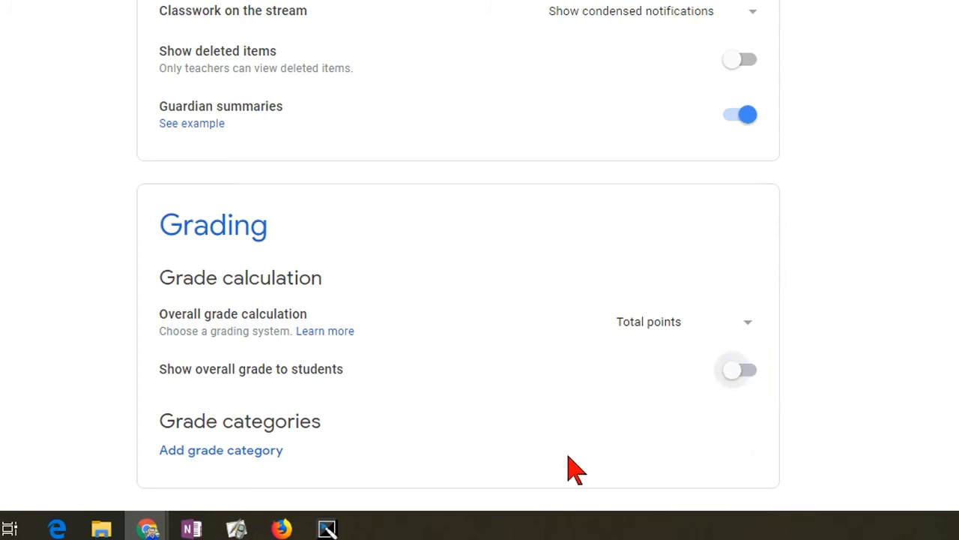
click(737, 369)
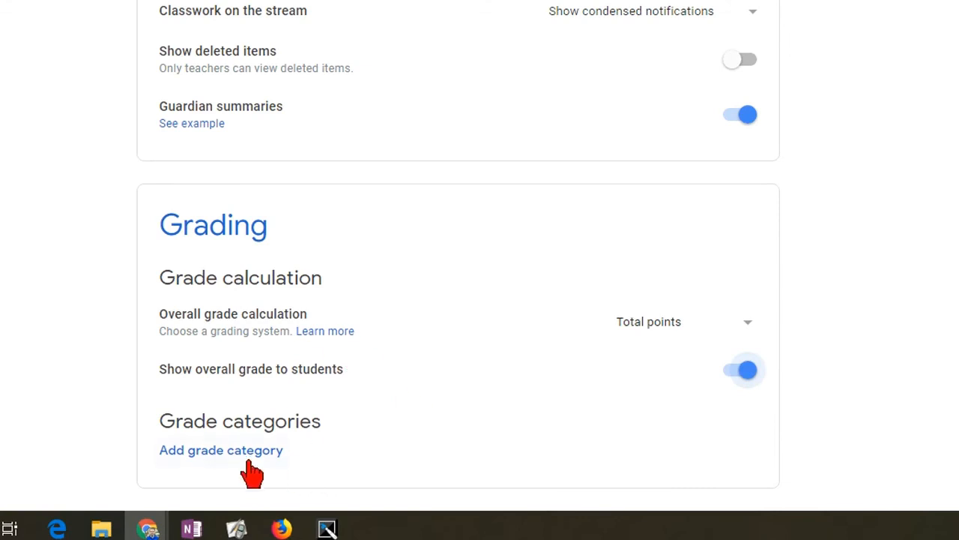
- Add two grade categories named Classword and Test
click(221, 450)
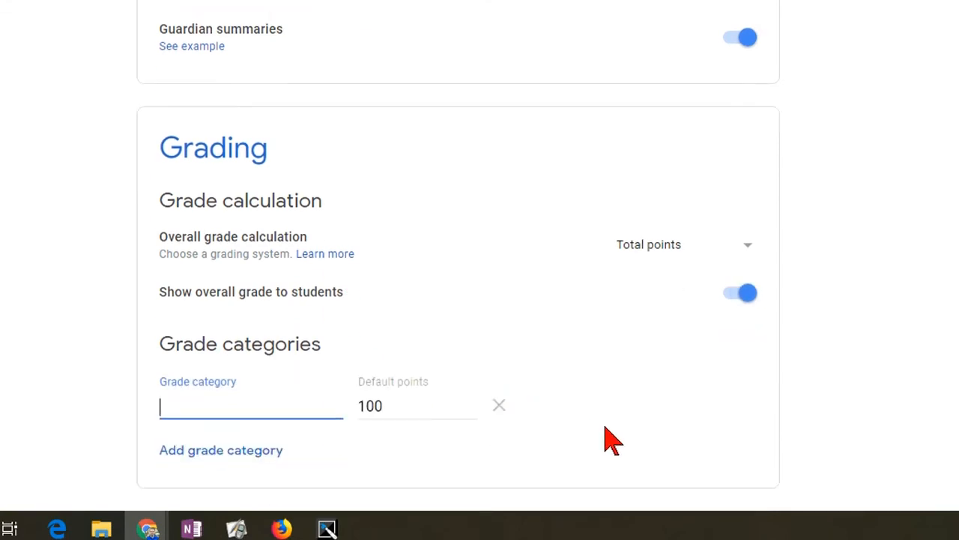
text(Classwor)
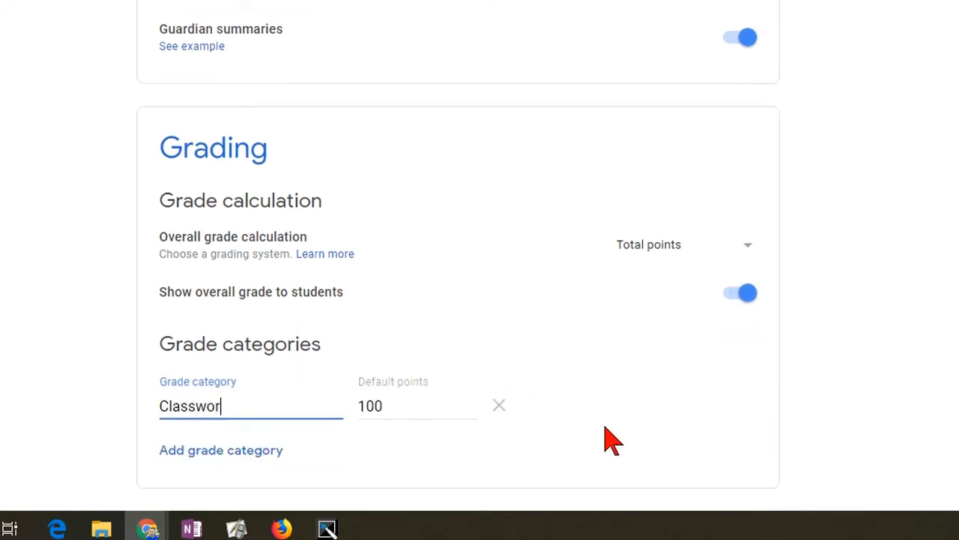
click(221, 449)
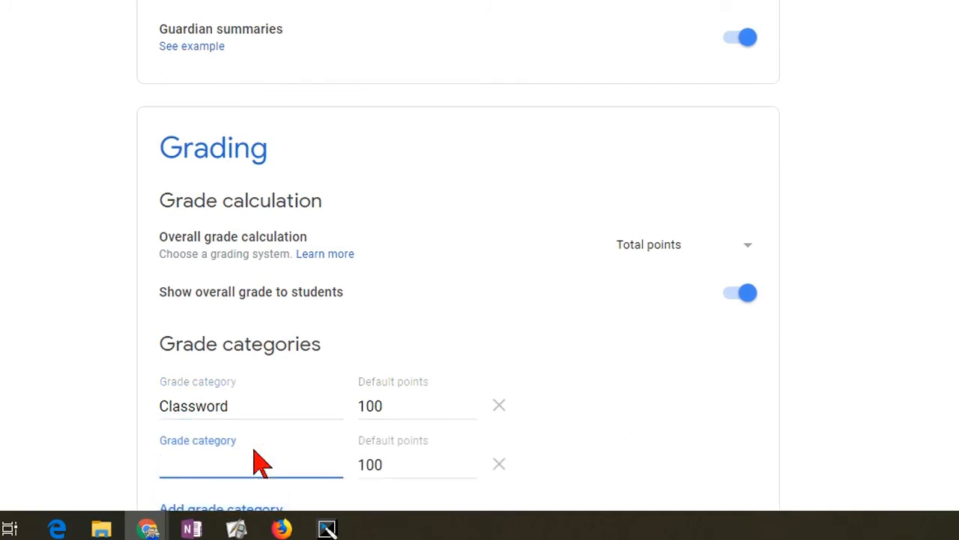
text(Test)
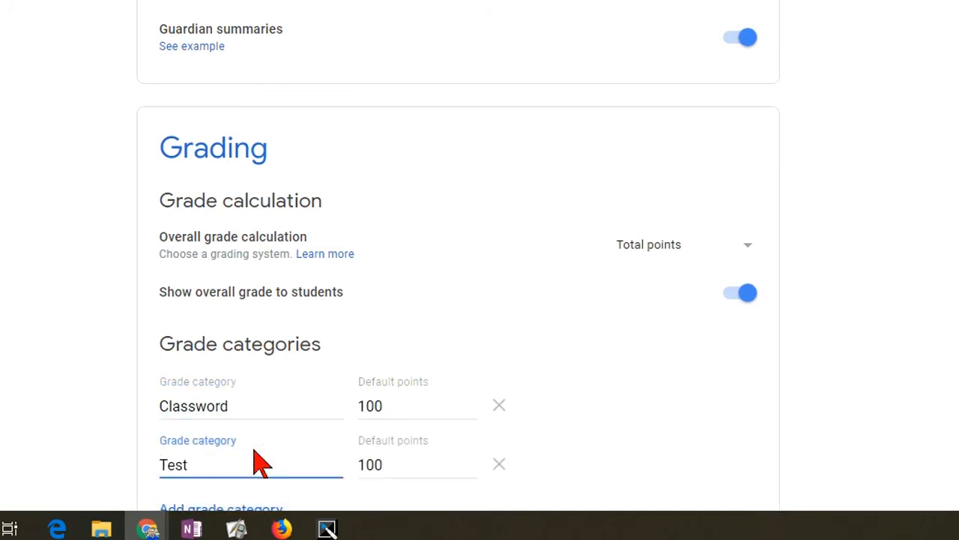
- Switch grade calculation to Weighted by category and start entering the Classword percentage
click(682, 244)
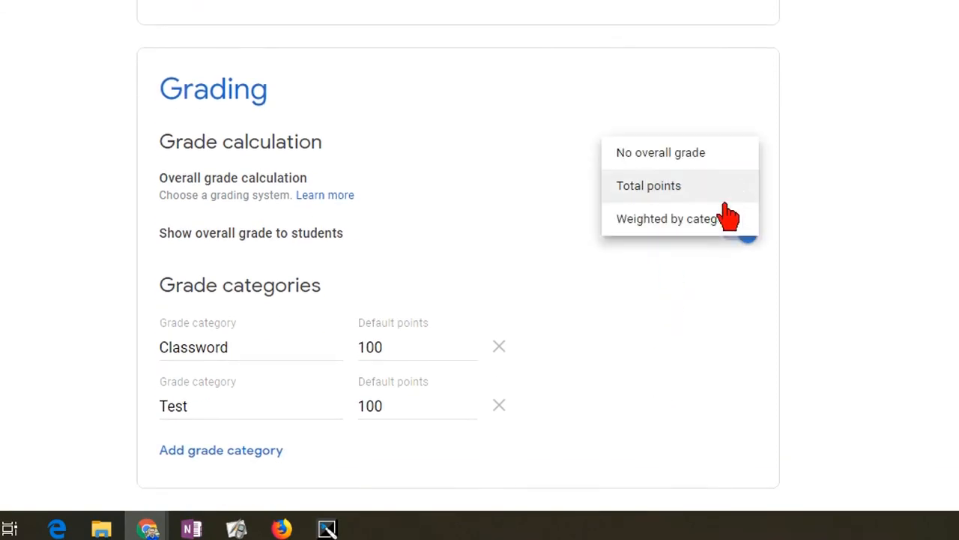
click(665, 219)
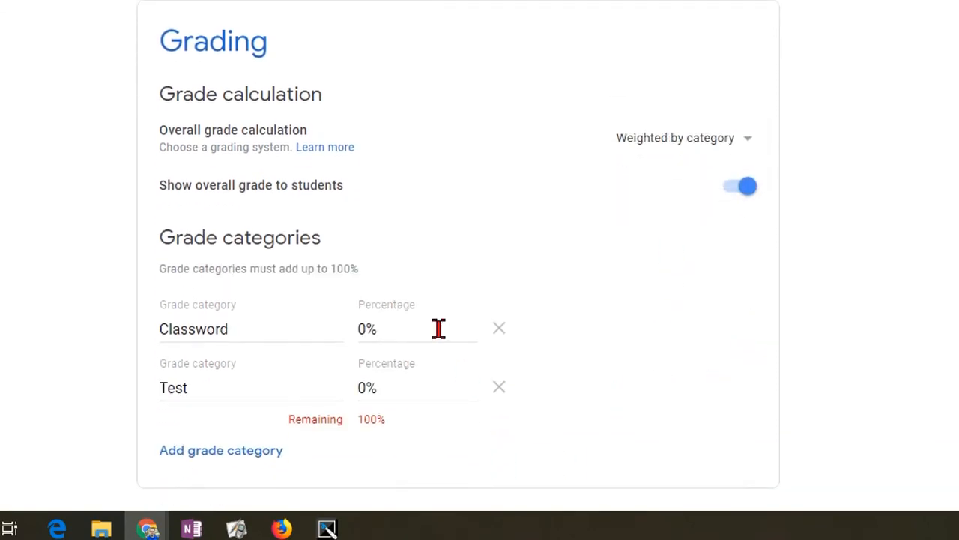
click(417, 328)
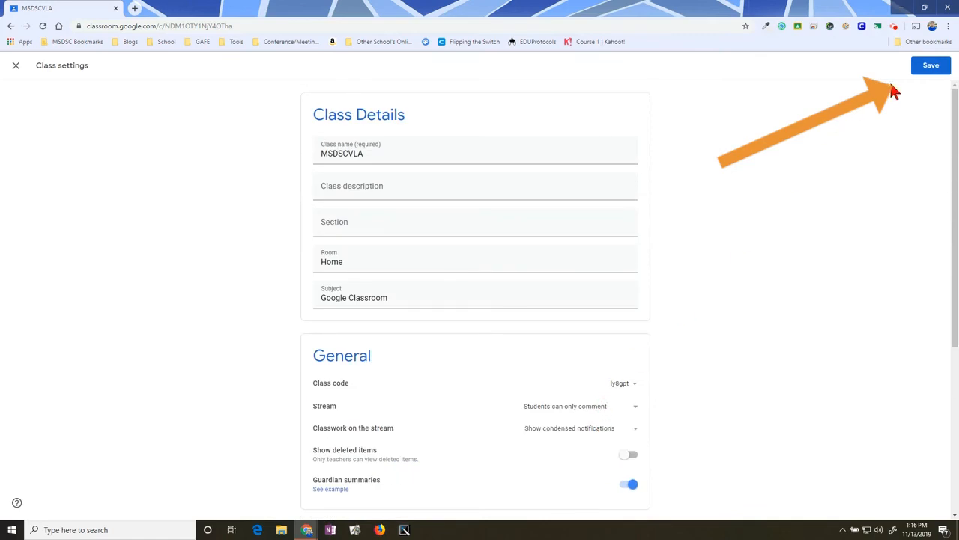
- Save the updated class settings with the top-right Save button
click(931, 66)
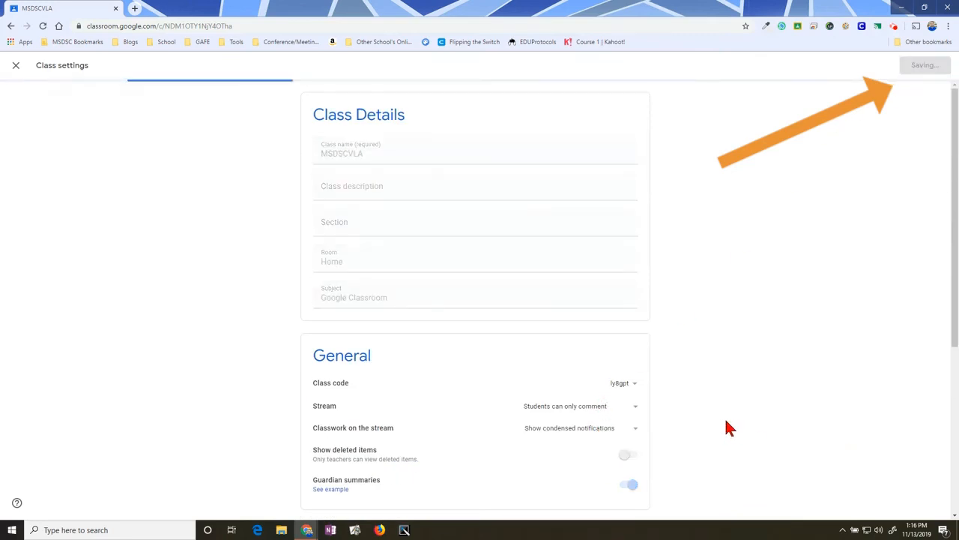